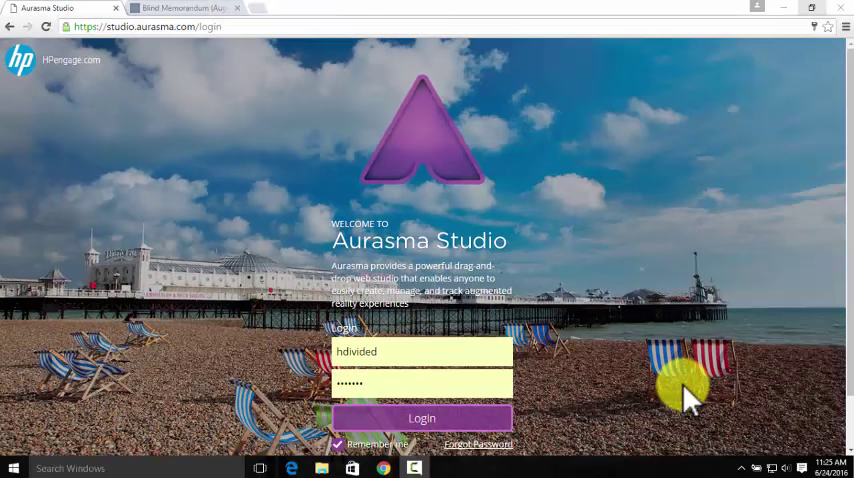
Step: Log in to Aurasma Studio with the pre-filled username and password
left_click(420, 418)
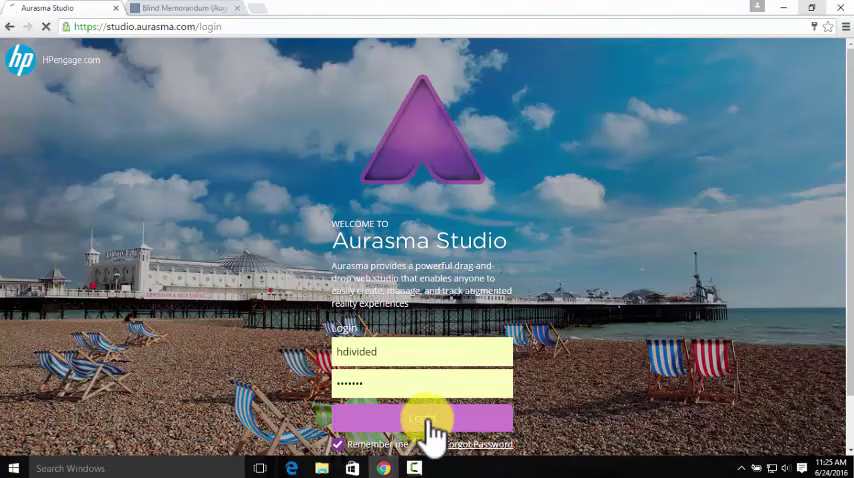
left_click(420, 418)
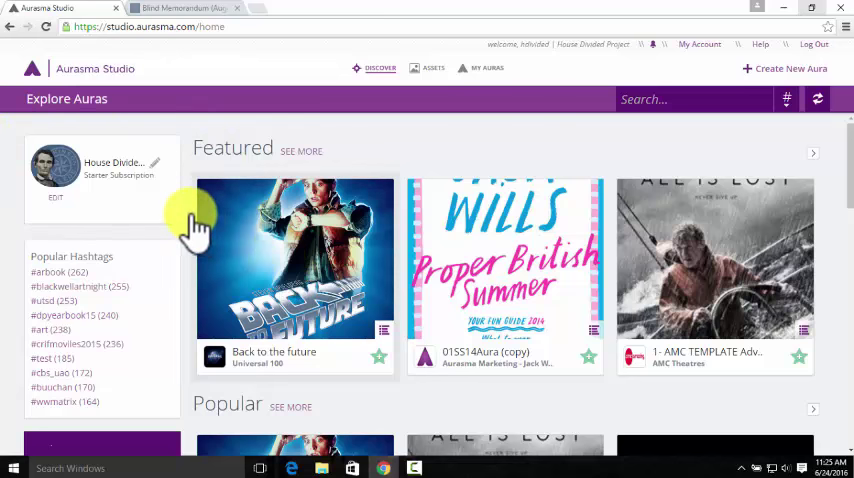
mouse_move(450, 110)
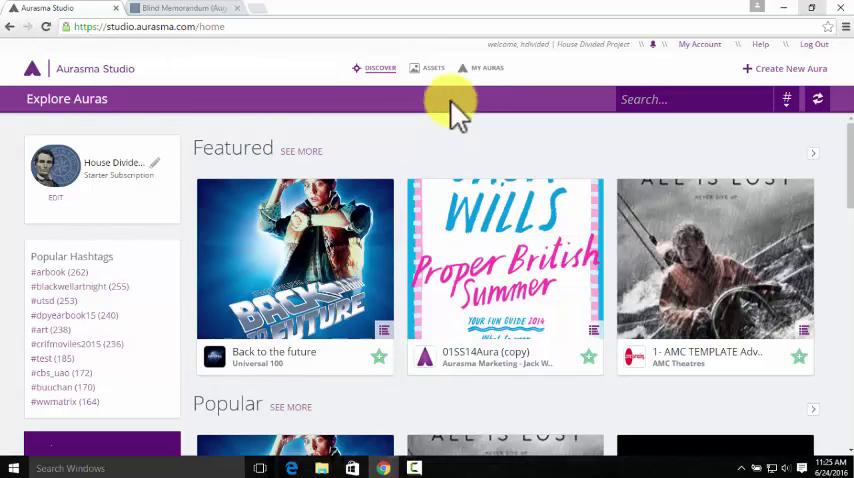
Step: Show the My Auras collection and scroll through its 49 auras
left_click(488, 68)
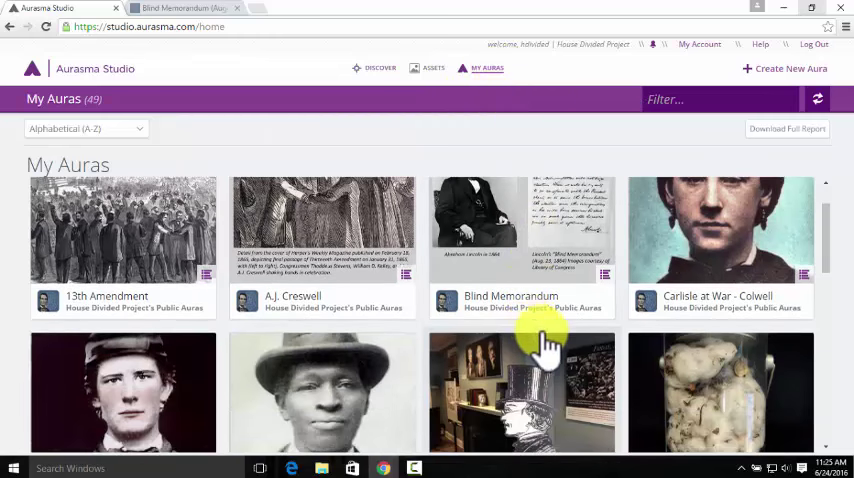
mouse_move(576, 450)
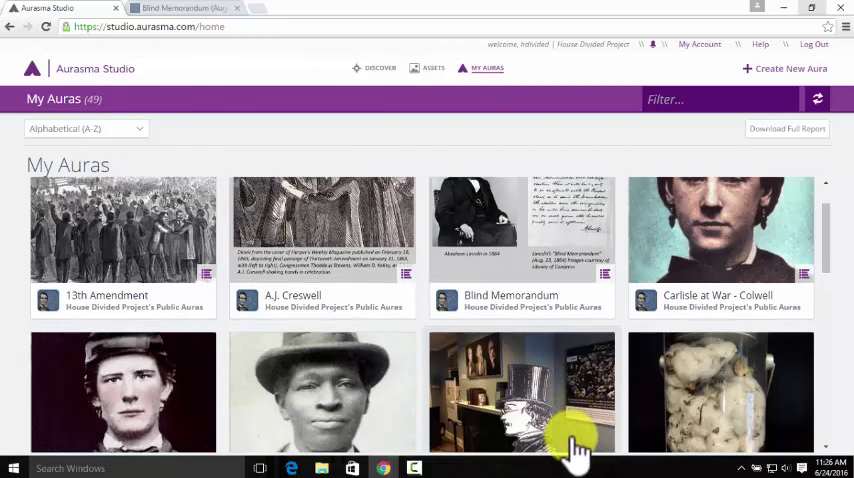
scroll("down", 3)
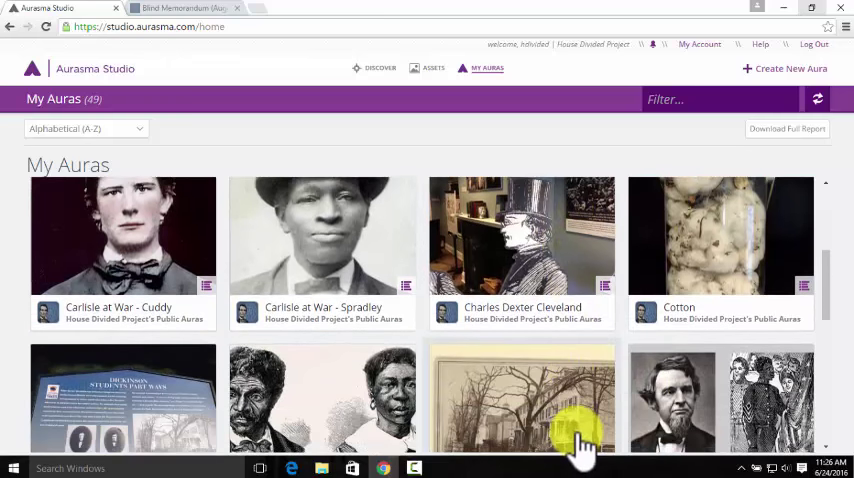
scroll("down", 3)
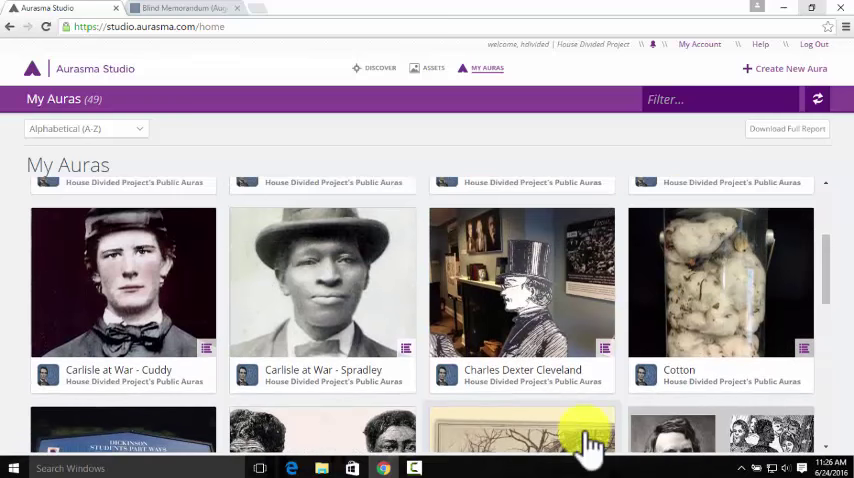
mouse_move(390, 384)
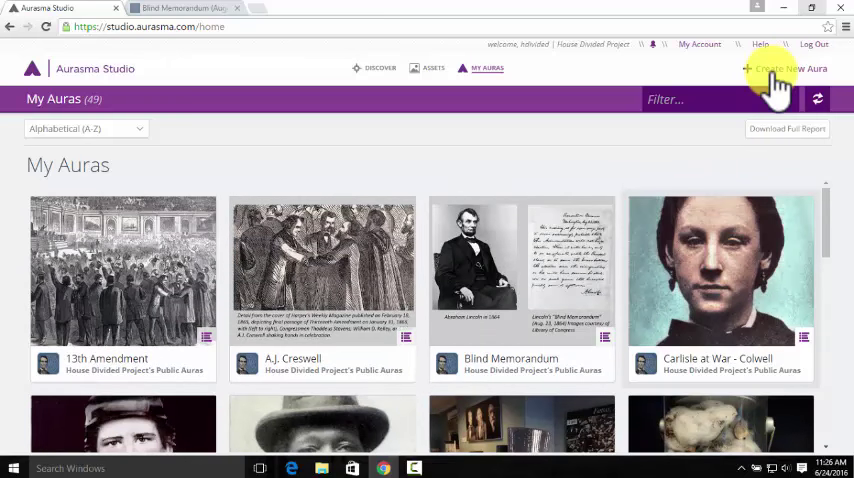
Step: Create a new aura using the Slide 2 image from the Aurasma Tutorial folder as trigger
left_click(790, 68)
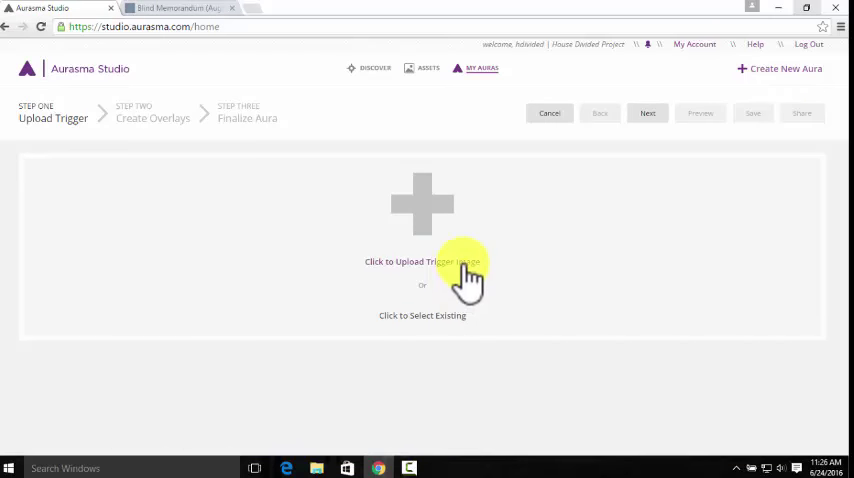
mouse_move(456, 330)
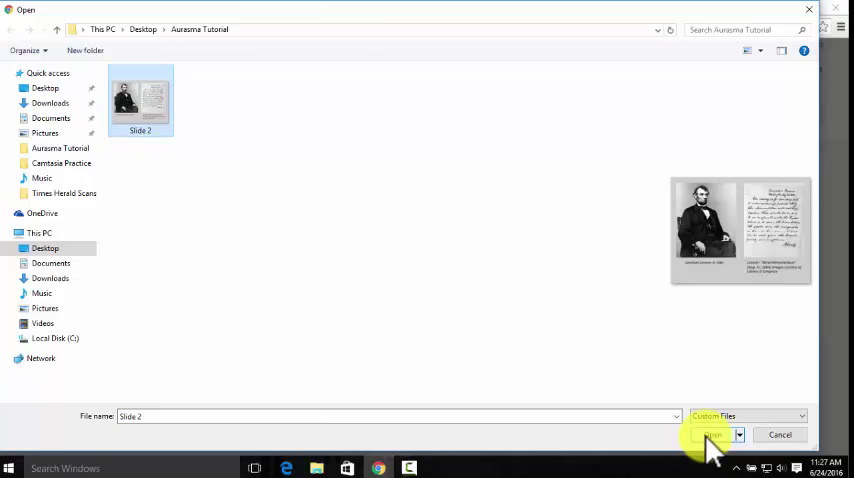
left_click(712, 434)
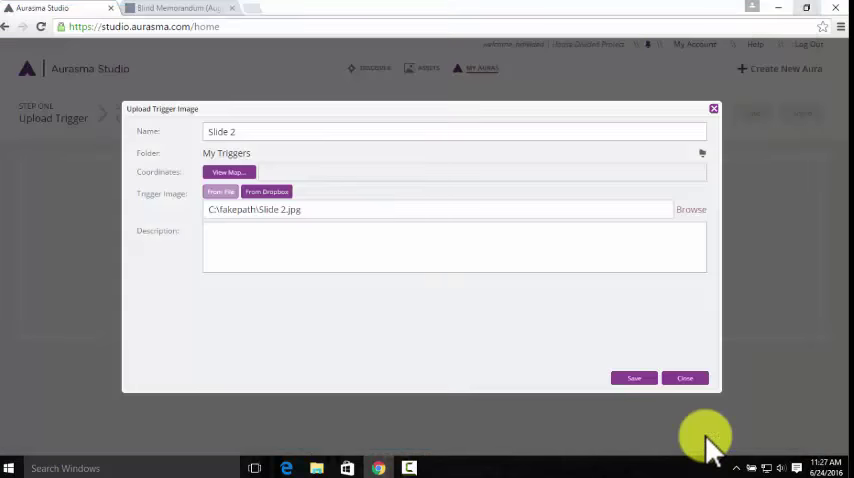
Step: Save the Slide 2 trigger, then mask the Lincoln portrait (ellipse) and the handwritten memorandum (rectangle)
left_click(634, 378)
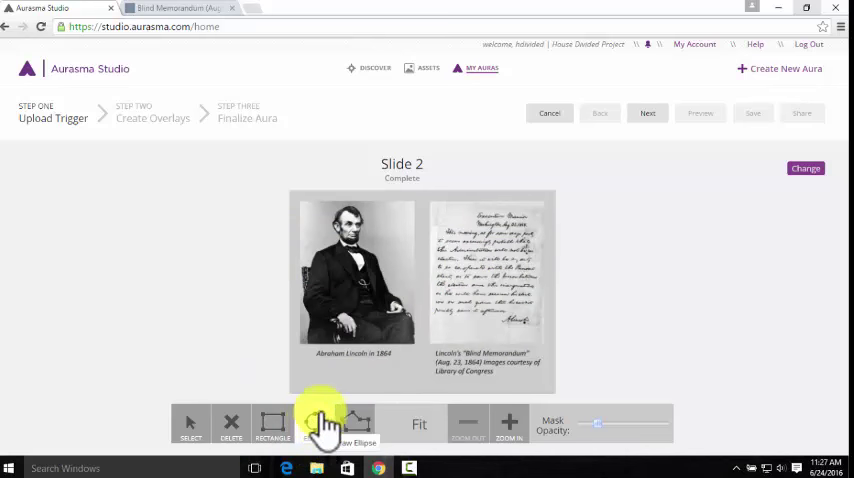
left_click(314, 424)
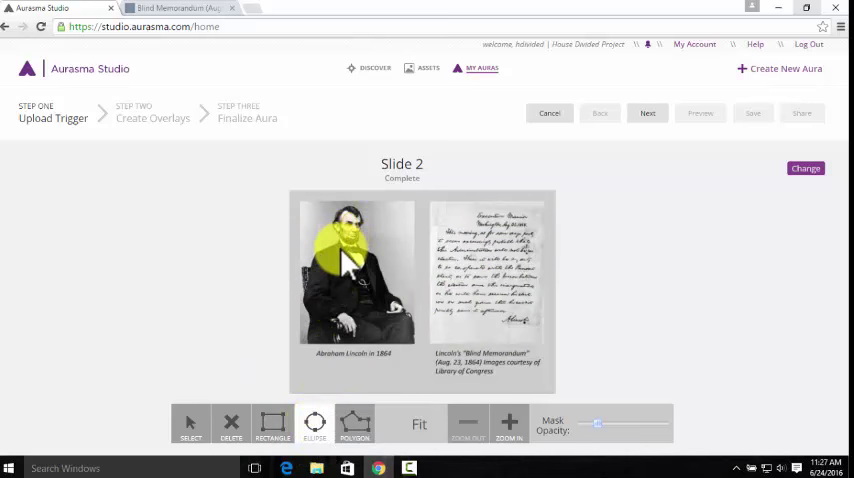
left_click(272, 424)
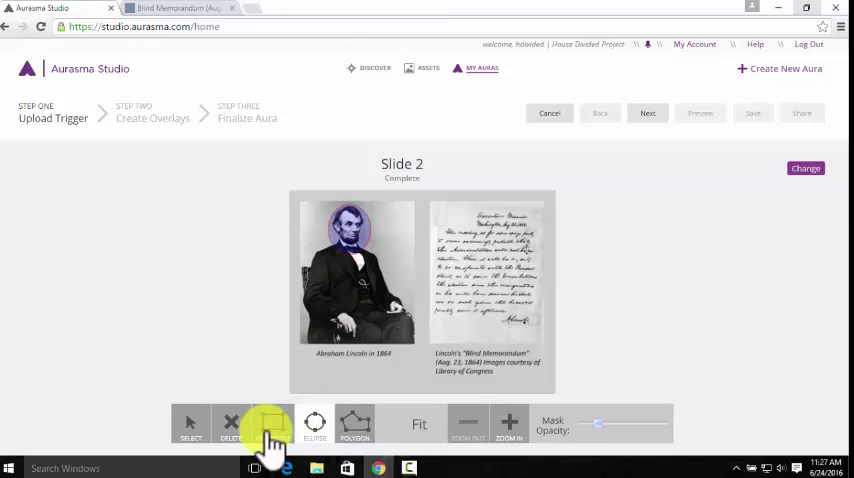
left_click(272, 422)
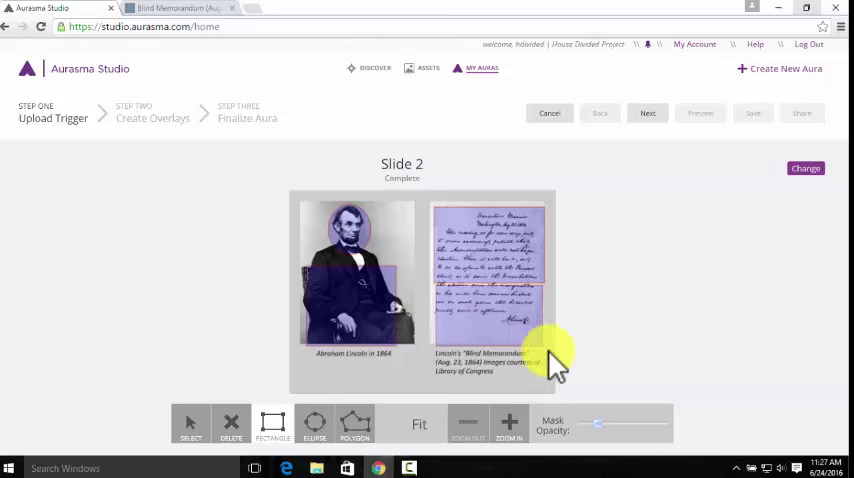
left_click(648, 112)
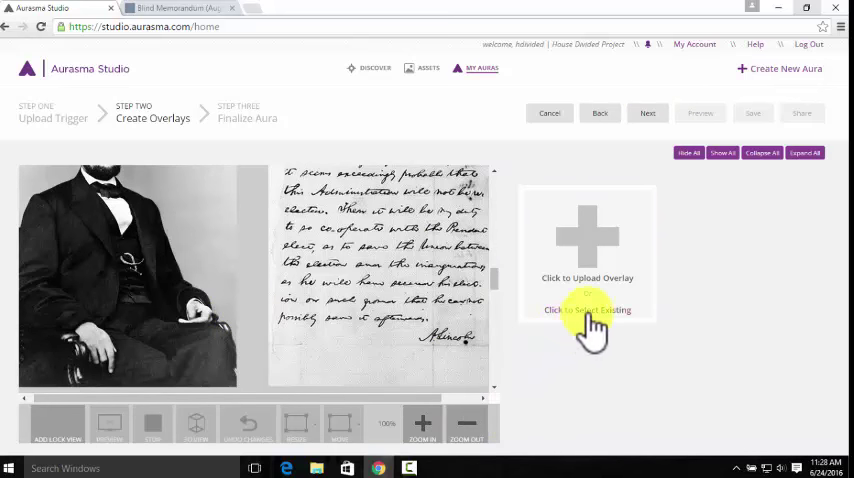
Step: Select the existing Blind Memorandum video as the aura's overlay
left_click(588, 308)
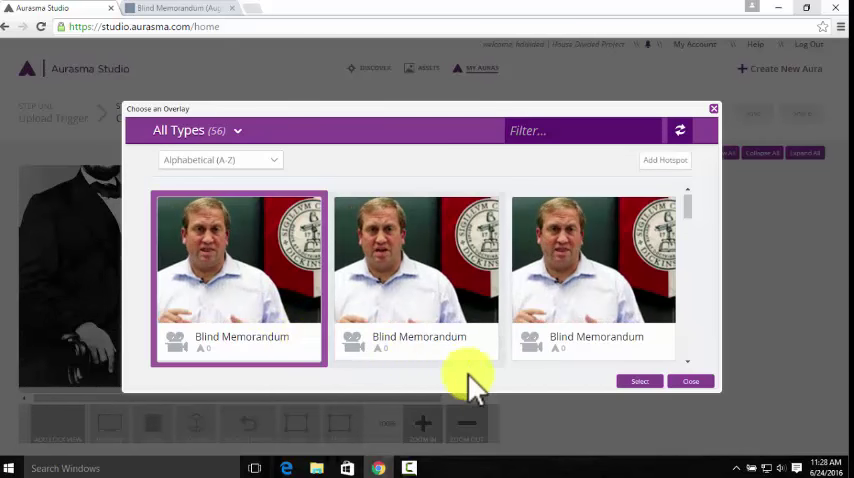
left_click(640, 380)
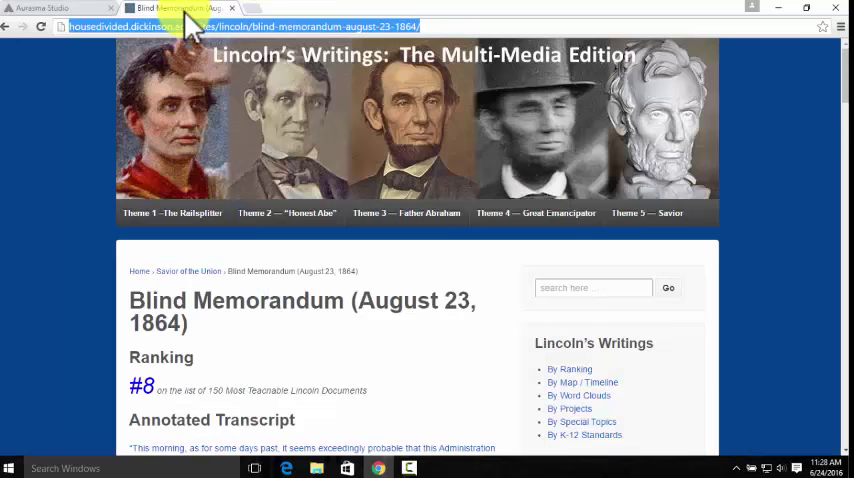
Step: Copy the URL of the Blind Memorandum (August 23, 1864) page from the address bar
right_click(190, 30)
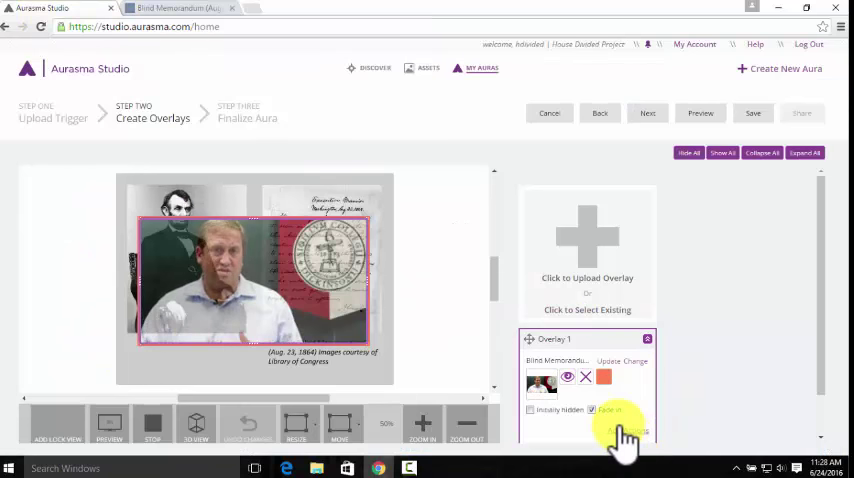
Step: Add a tap action on Overlay 1 that loads the copied Blind Memorandum URL, then continue to Finalize
left_click(620, 432)
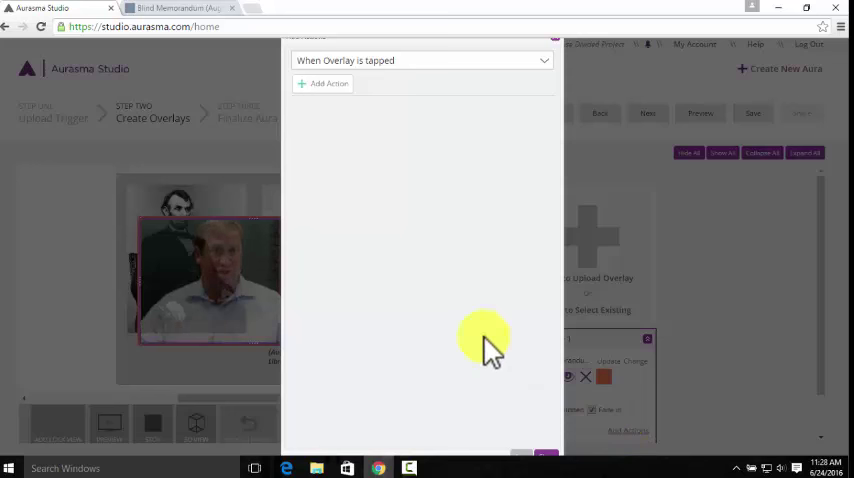
left_click(324, 84)
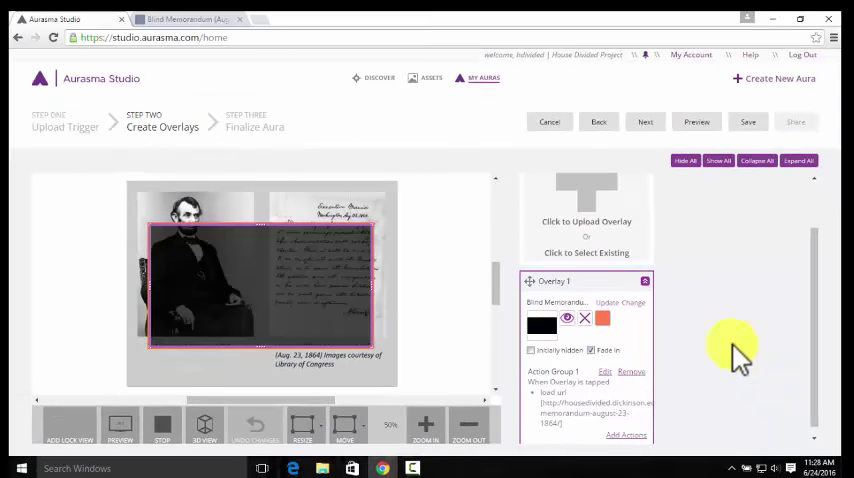
left_click(644, 122)
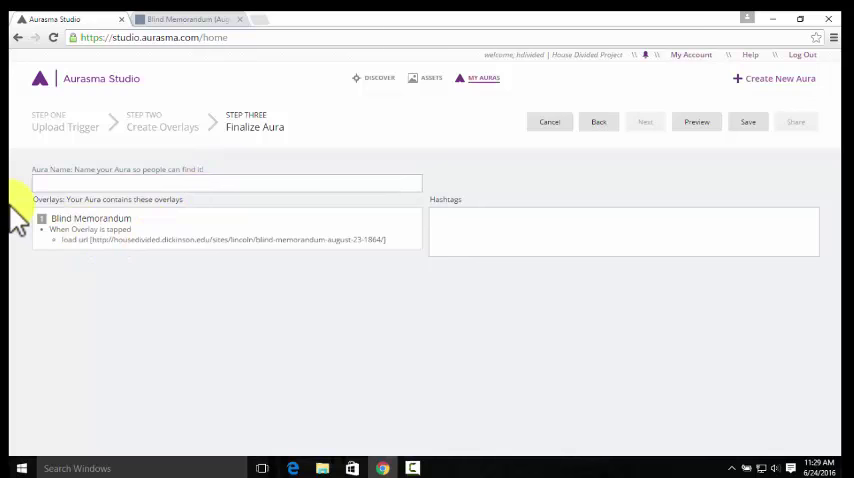
Step: Name the aura 'Test' with hashtag #housedivided and save it
type("Test")
type("#")
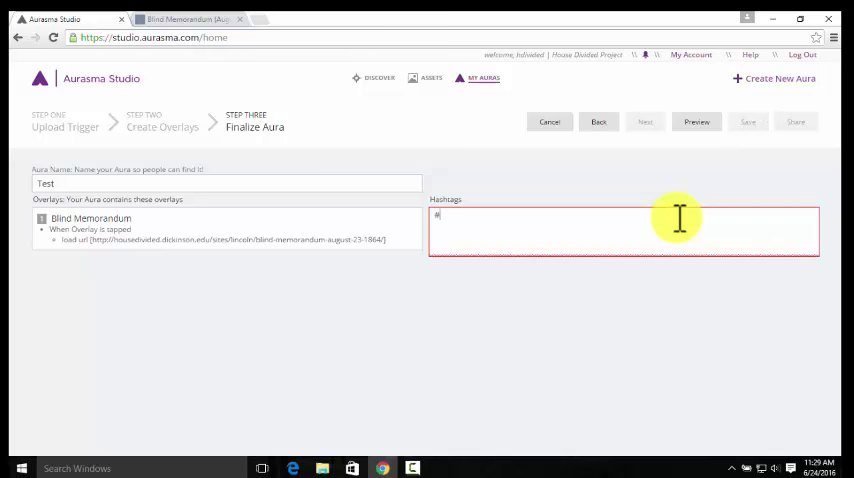
type("housedivided")
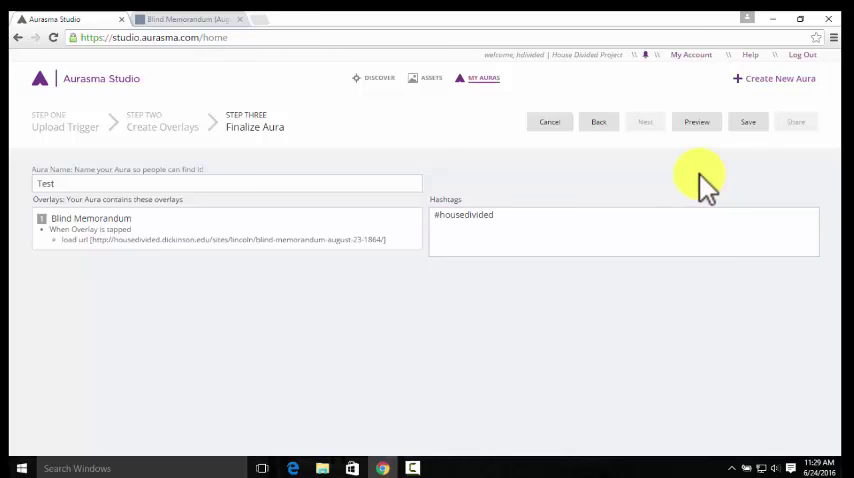
left_click(748, 122)
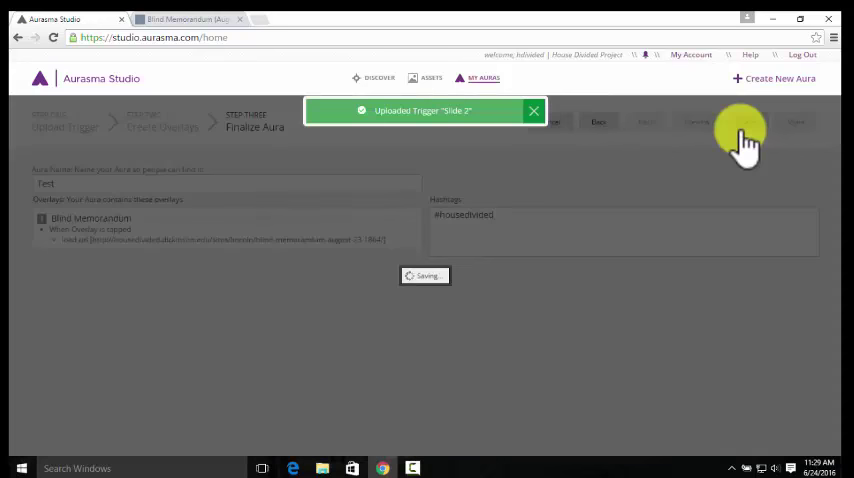
left_click(746, 122)
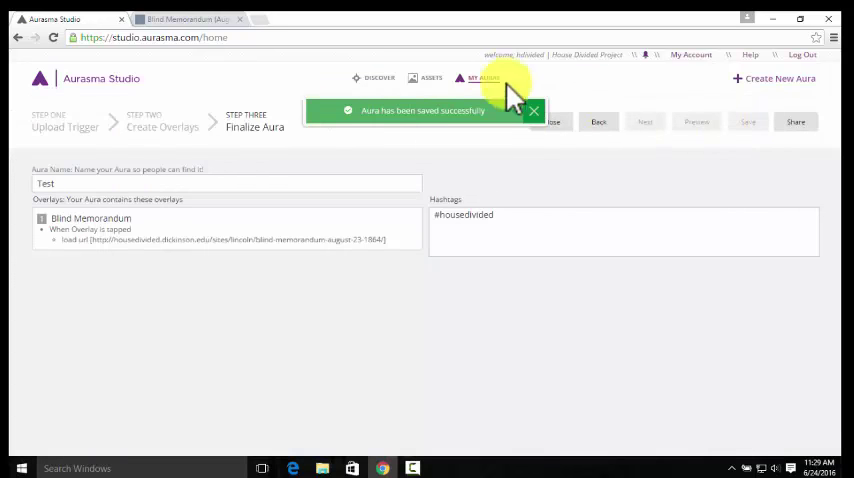
mouse_move(564, 210)
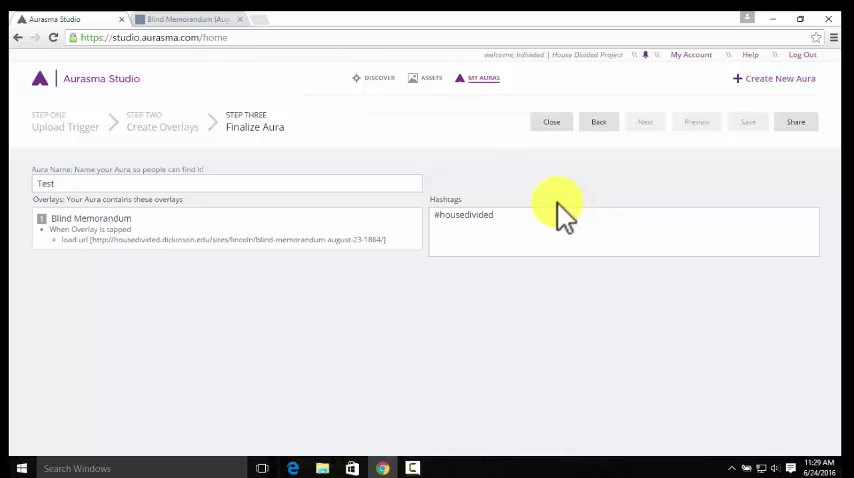
Step: Share the saved aura so others can discover it
left_click(796, 122)
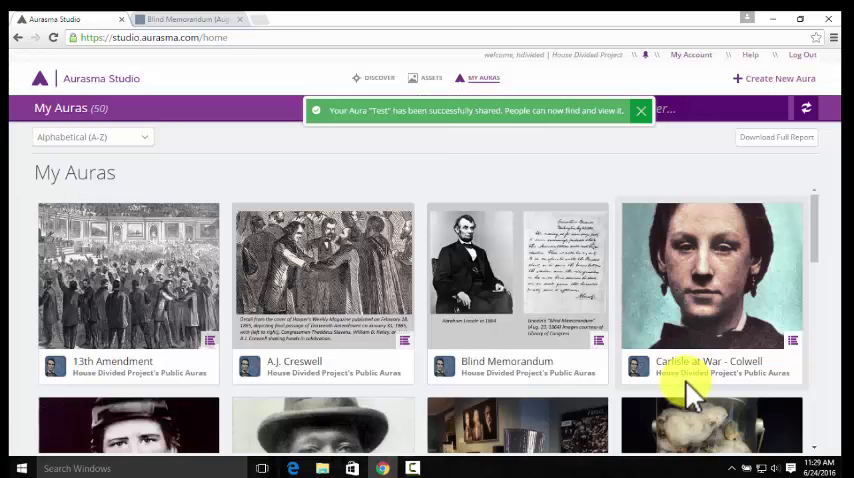
left_click(640, 112)
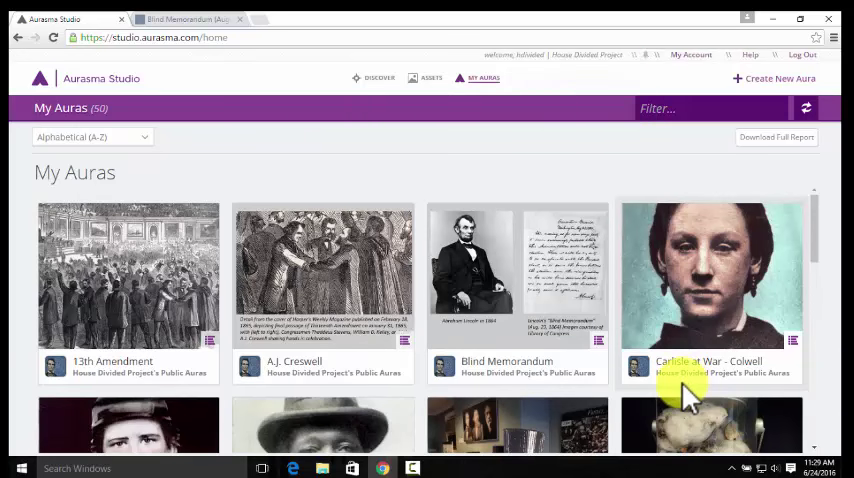